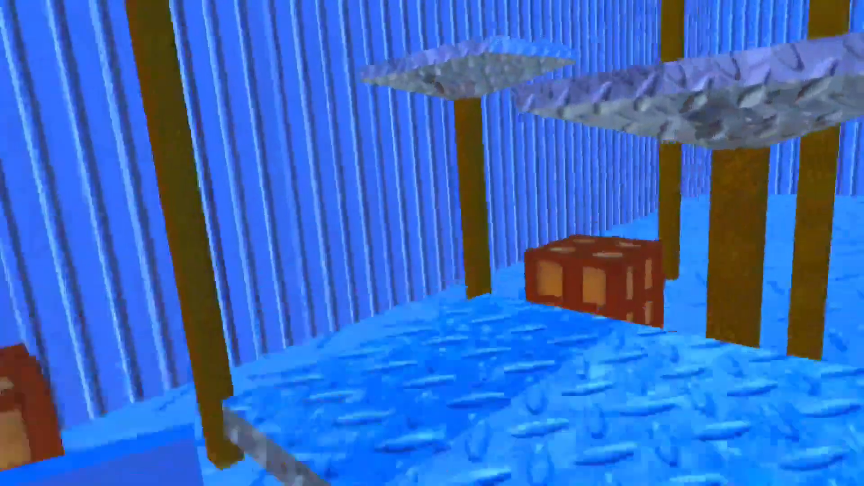
{"action": "mouse_move", "coordinate": [432, 243]}
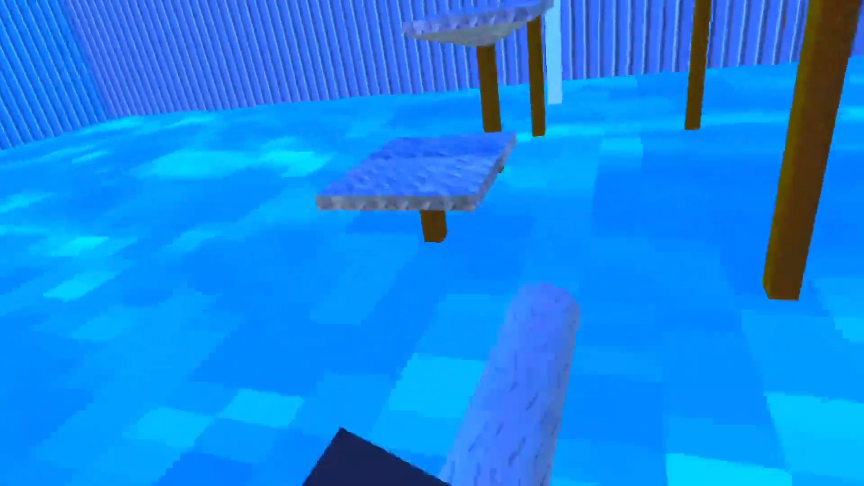
{"action": "mouse_move", "coordinate": [432, 243]}
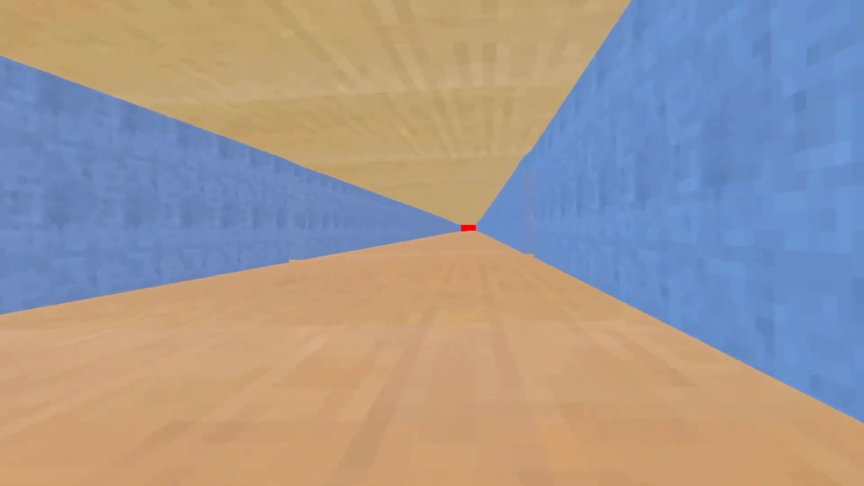
Walk forward into the long blue-walled corridor toward the red marker.
{"action": "key", "text": "w"}
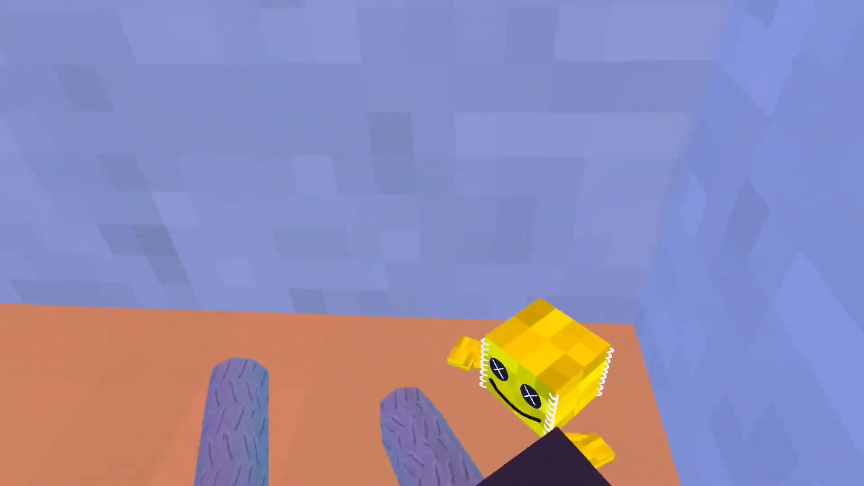
{"action": "mouse_move", "coordinate": [432, 243]}
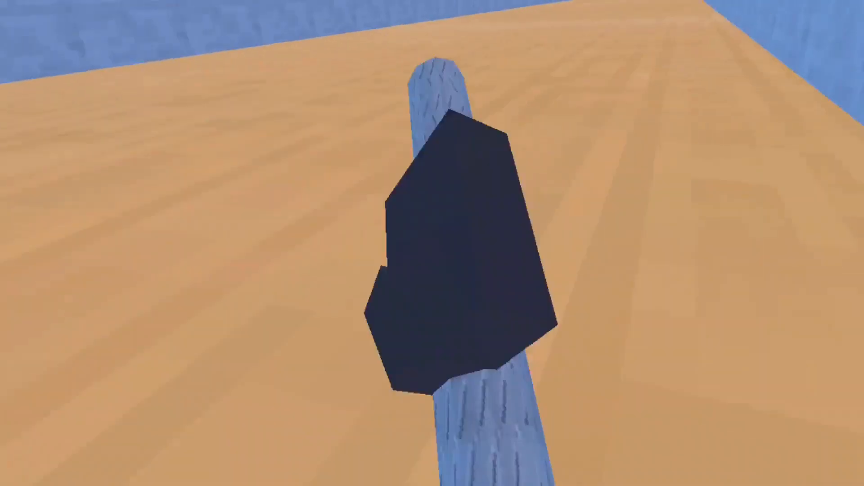
{"action": "mouse_move", "coordinate": [432, 243]}
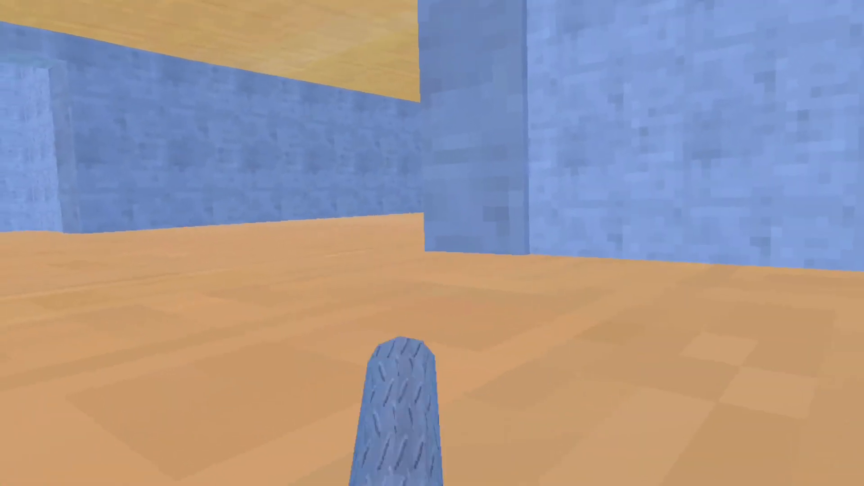
{"action": "mouse_move", "coordinate": [432, 243]}
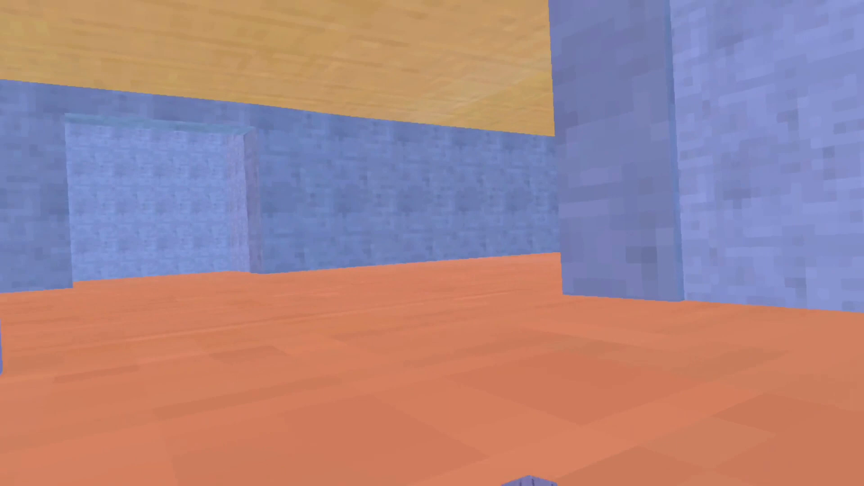